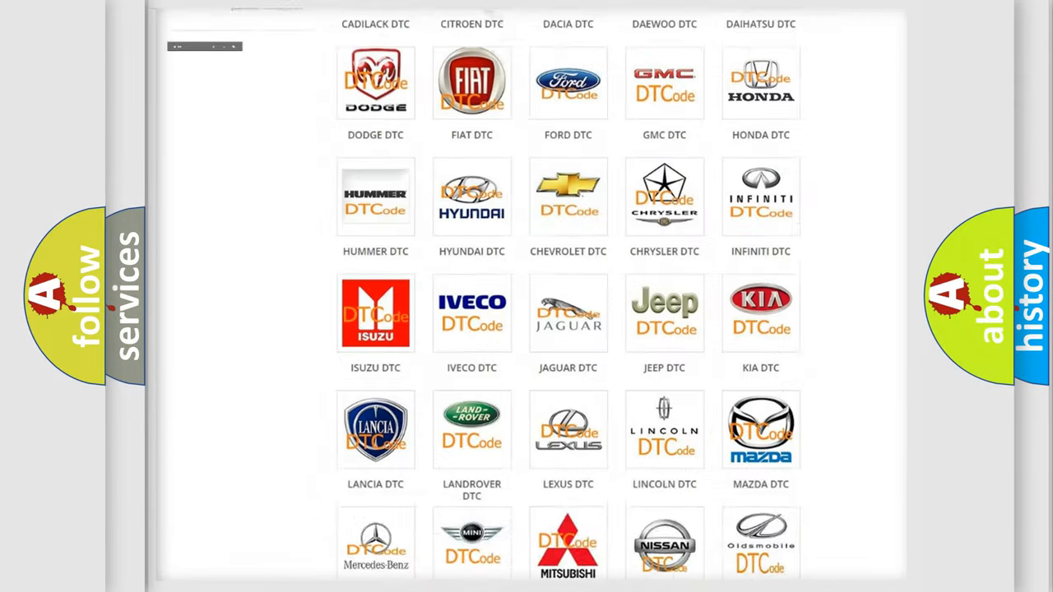
# Open the Lexus entry from the DTC brand grid and browse its code list
pyautogui.scroll(3)
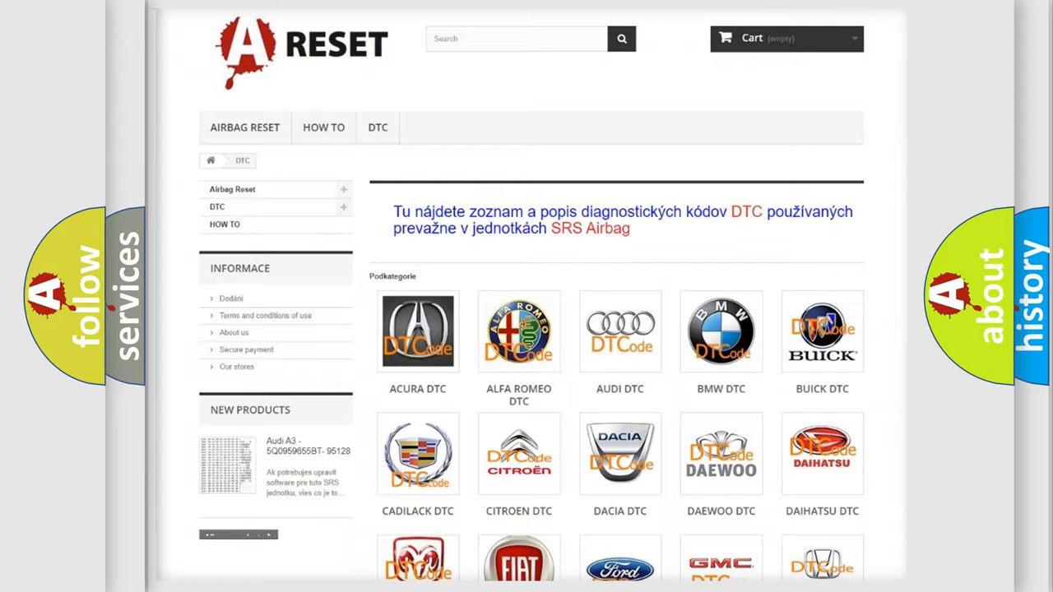
pyautogui.scroll(-3)
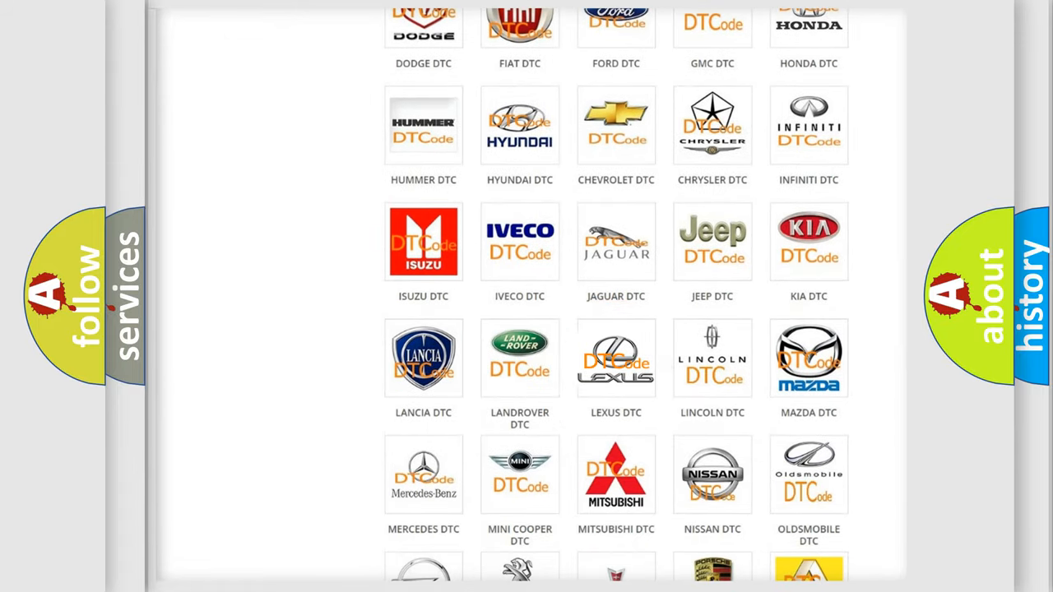
pyautogui.click(615, 358)
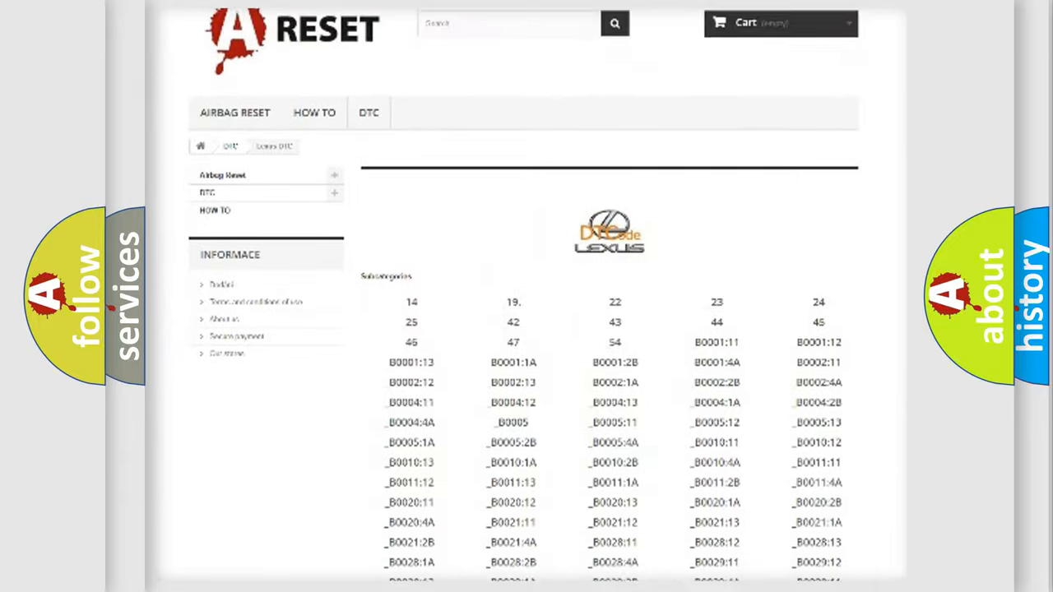
pyautogui.scroll(-3)
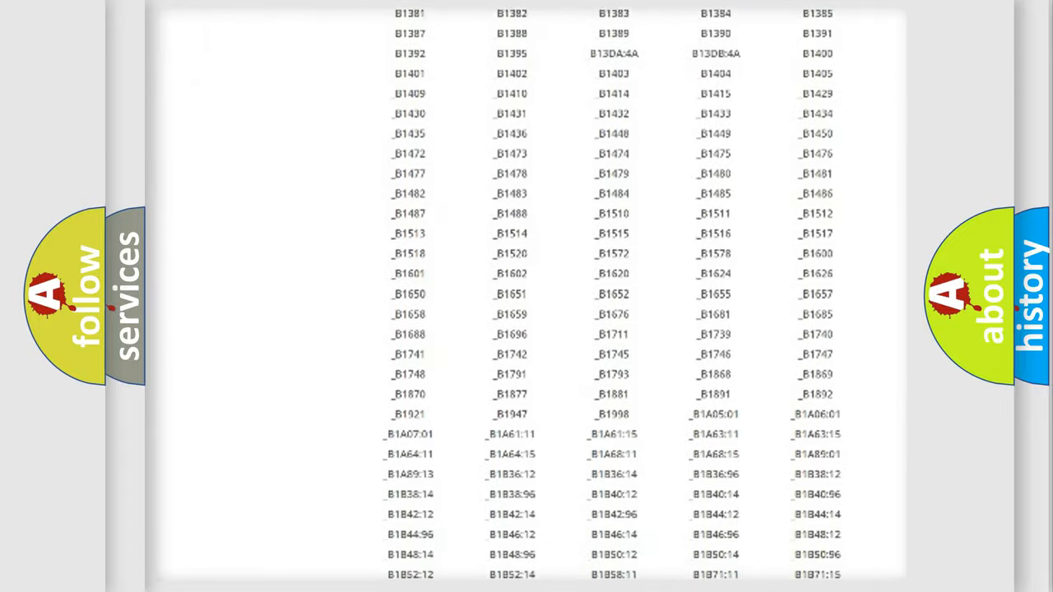
pyautogui.scroll(3)
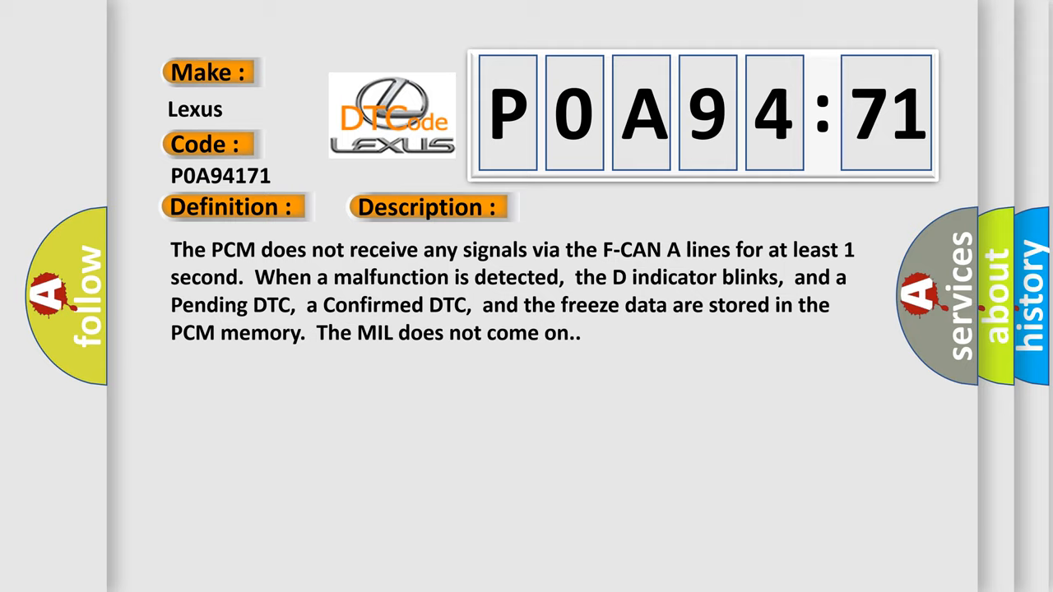
# Let the P0A94:71 slide play past the Description to its Cause section
pyautogui.click(605, 207)
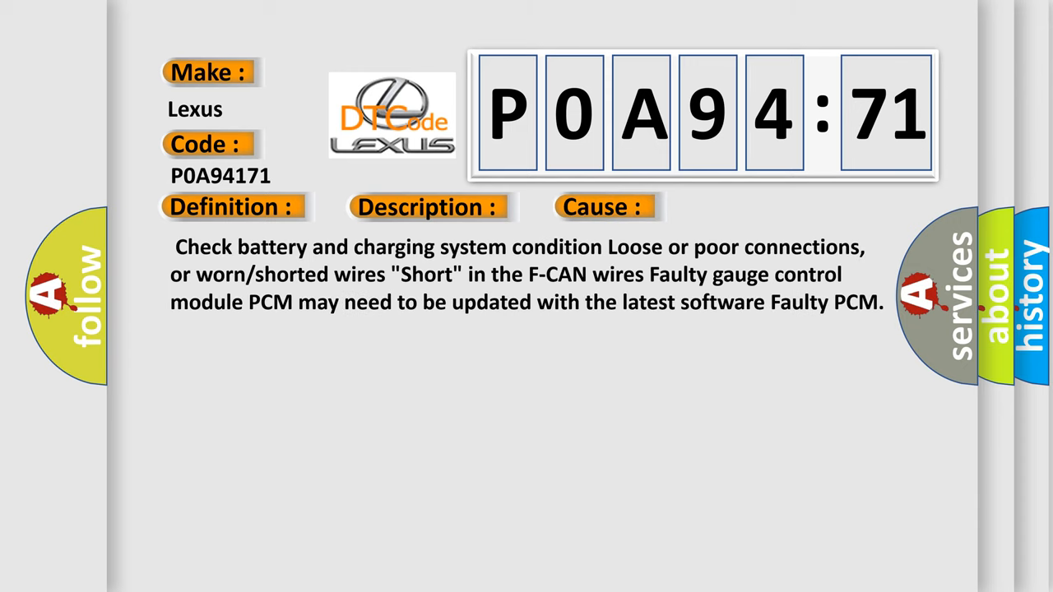